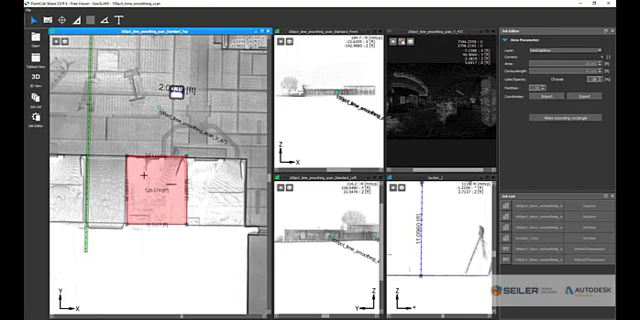
mouse_move(160, 240)
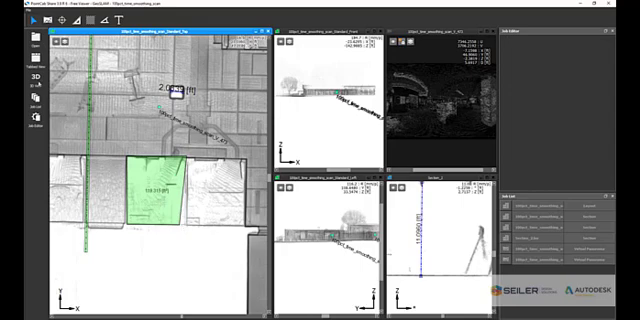
- Show the interface language choices from the File menu's Set language entry
click(20, 20)
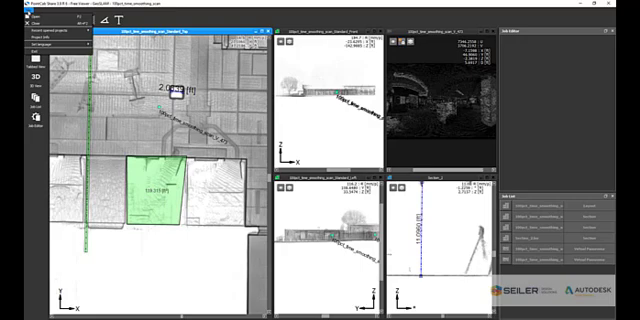
click(40, 46)
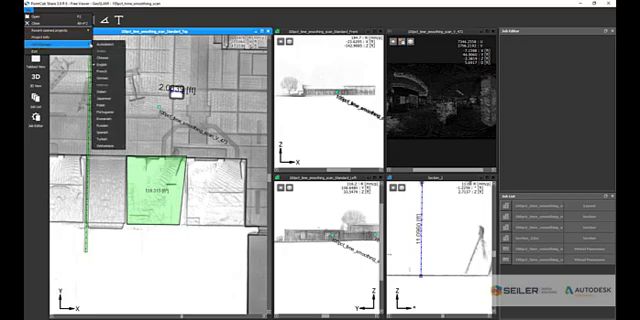